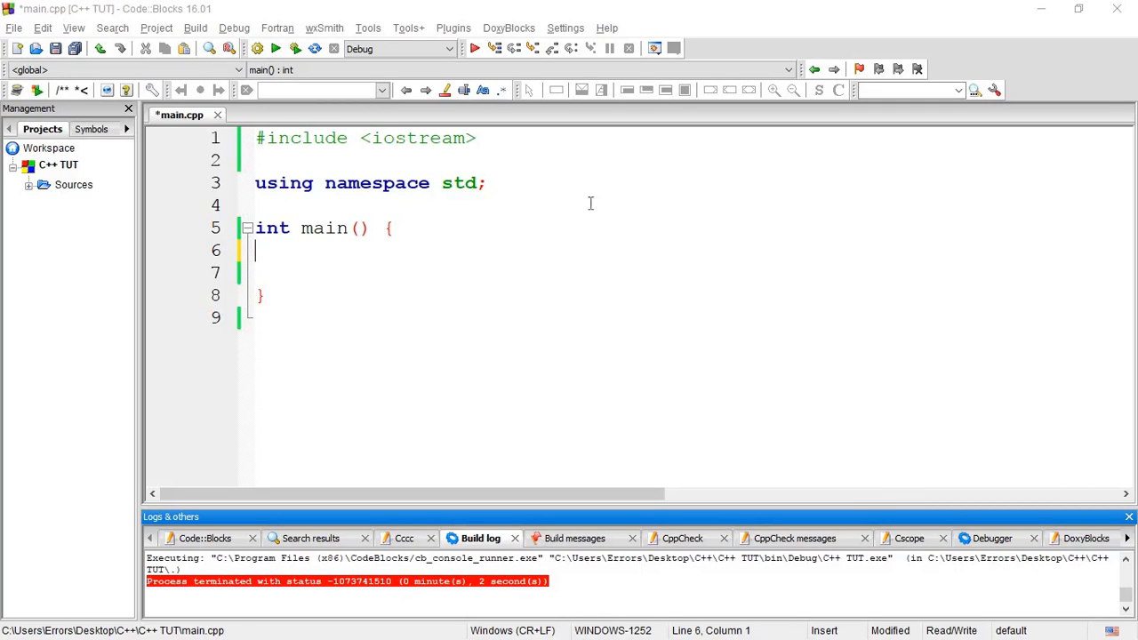
pyautogui.moveTo(533, 279)
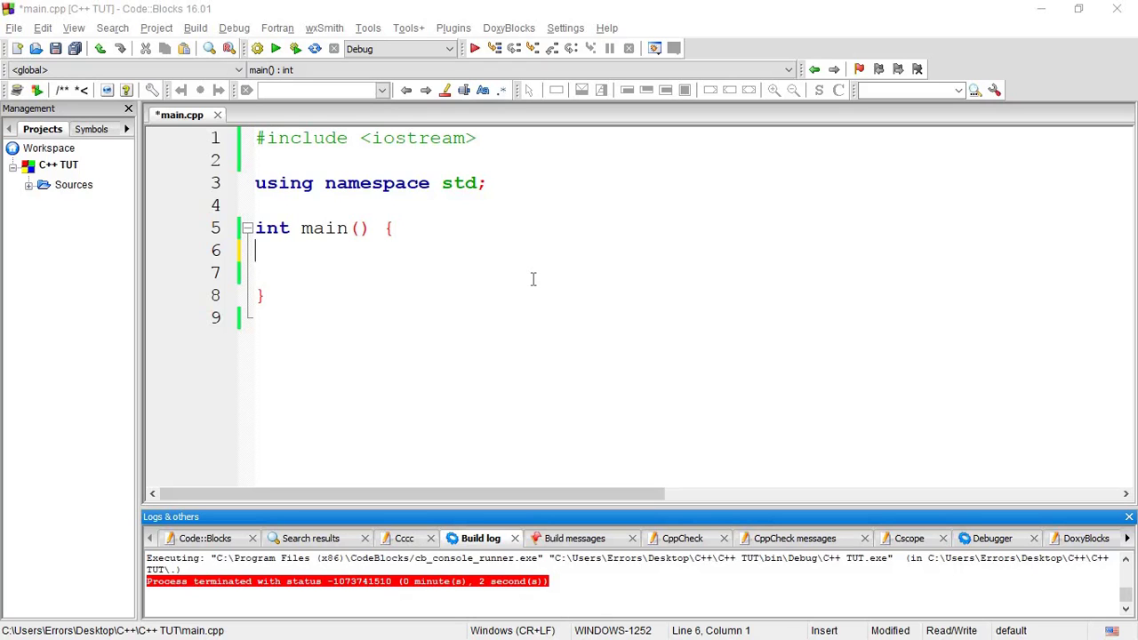
pyautogui.moveTo(542, 279)
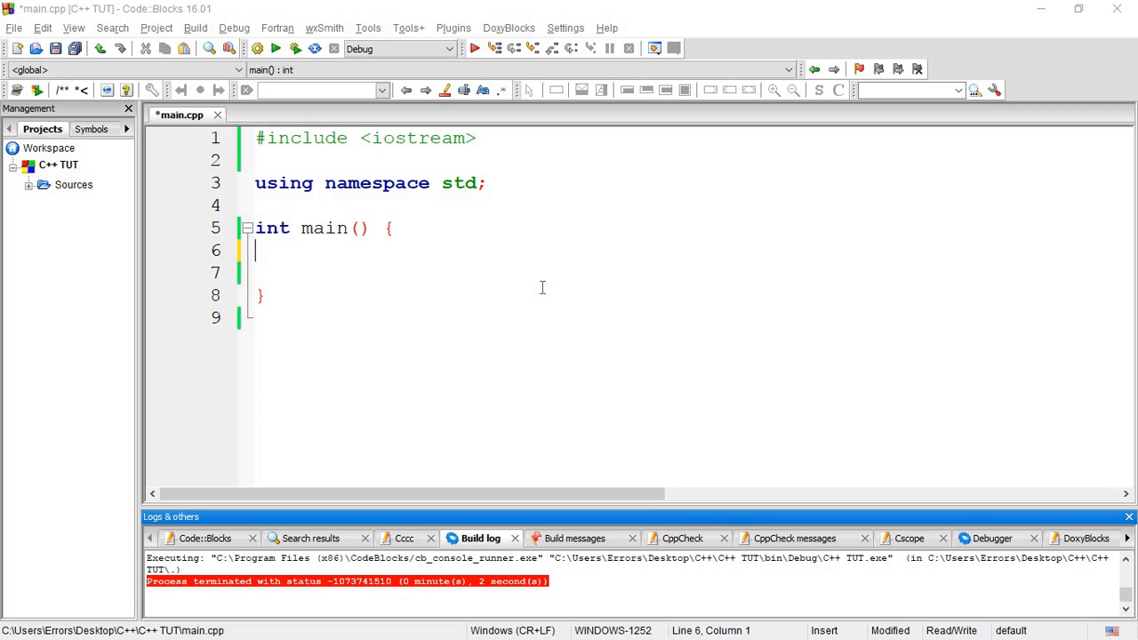
pyautogui.moveTo(459, 278)
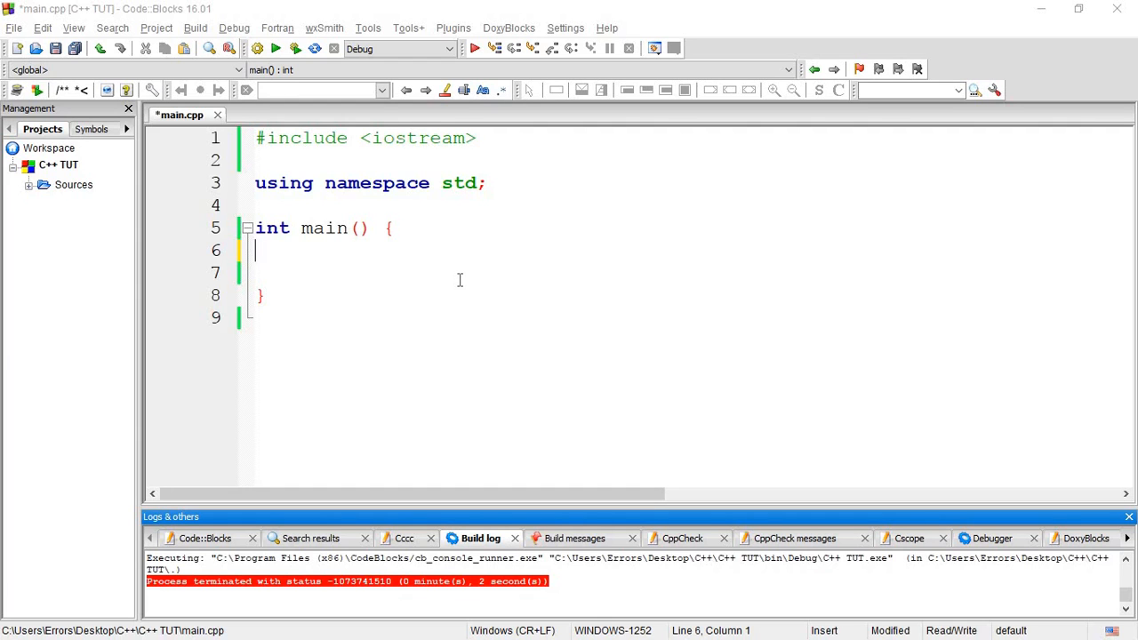
# Step: Open up blank lines inside the empty main() body to make room for statements
pyautogui.click(476, 139)
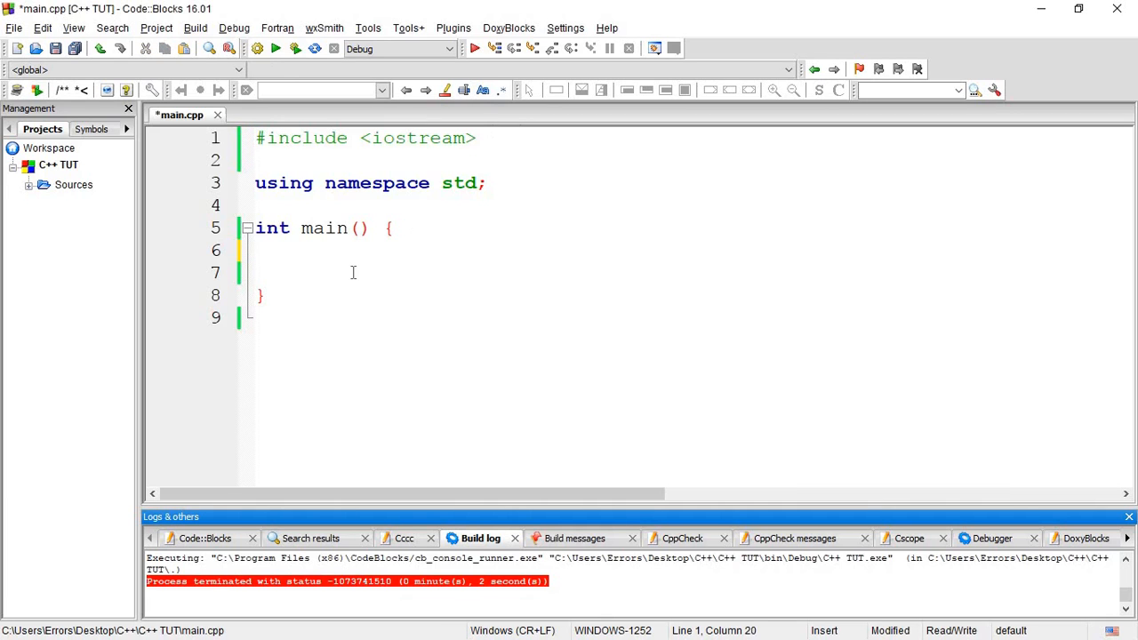
pyautogui.click(257, 274)
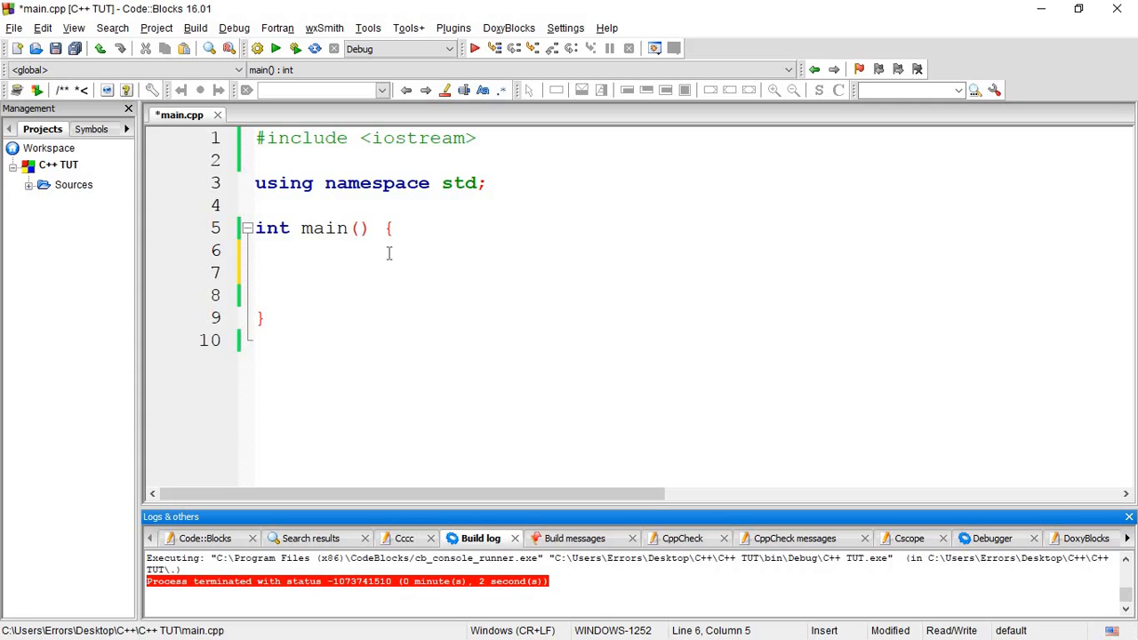
# Step: Declare int age; and write cout << "Enter your age: "; in main, fixing the typos
pyautogui.write('itn')
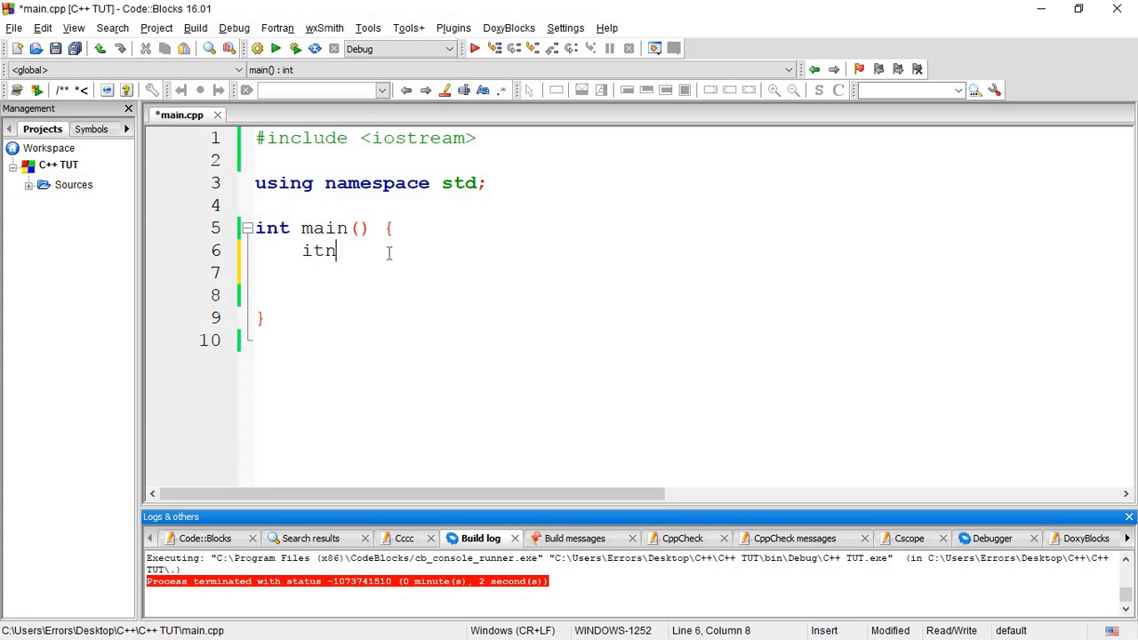
pyautogui.write('int ag')
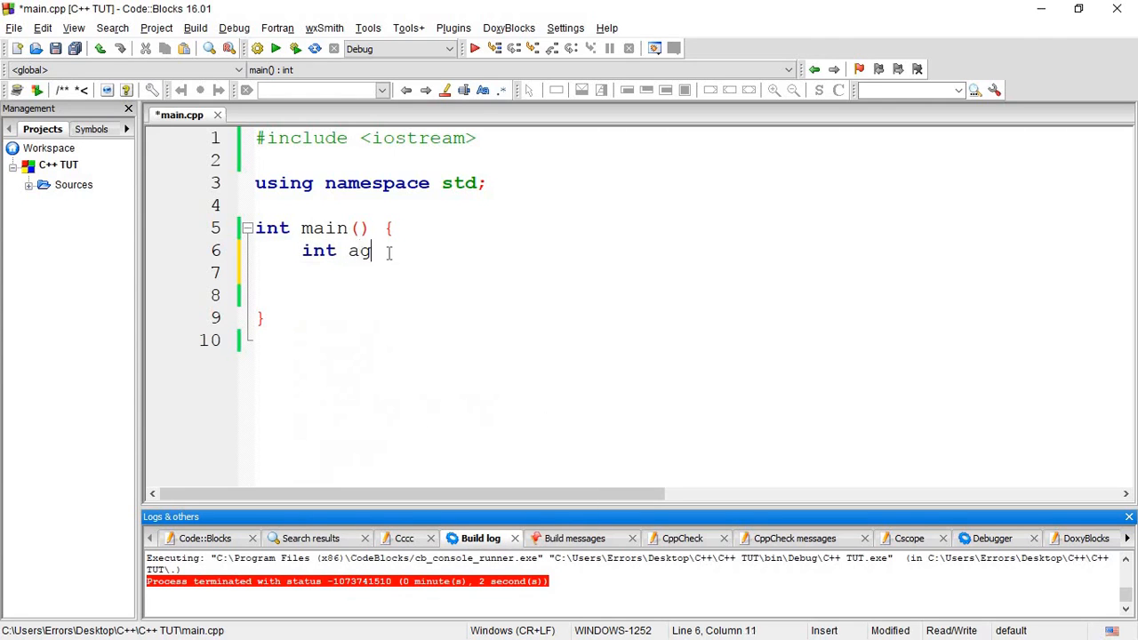
pyautogui.write('e;')
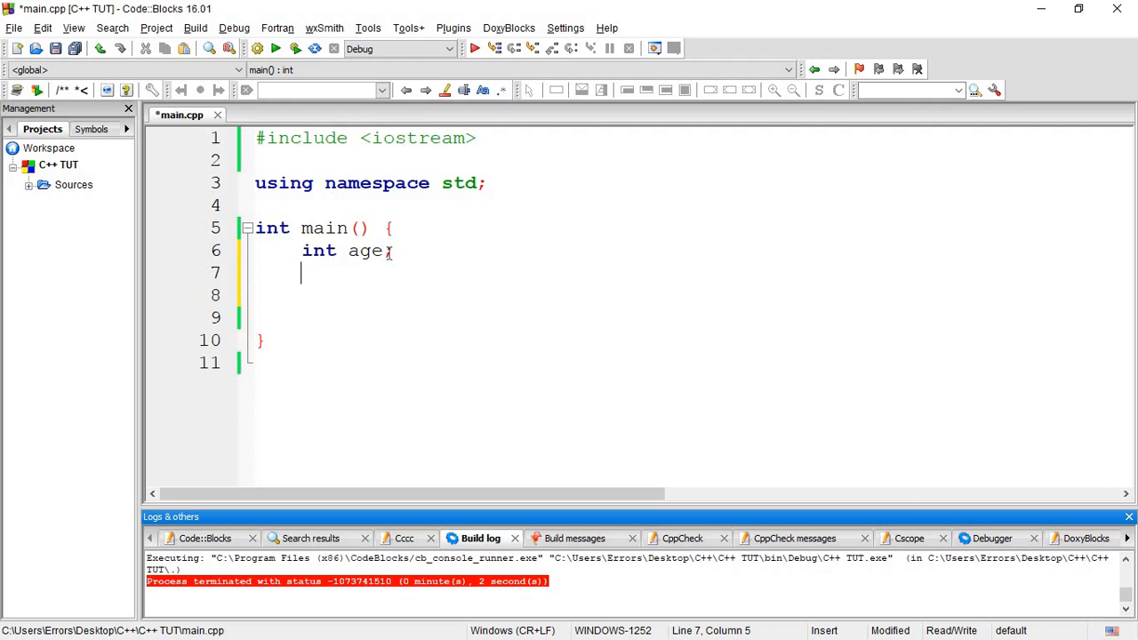
pyautogui.write('cout <<')
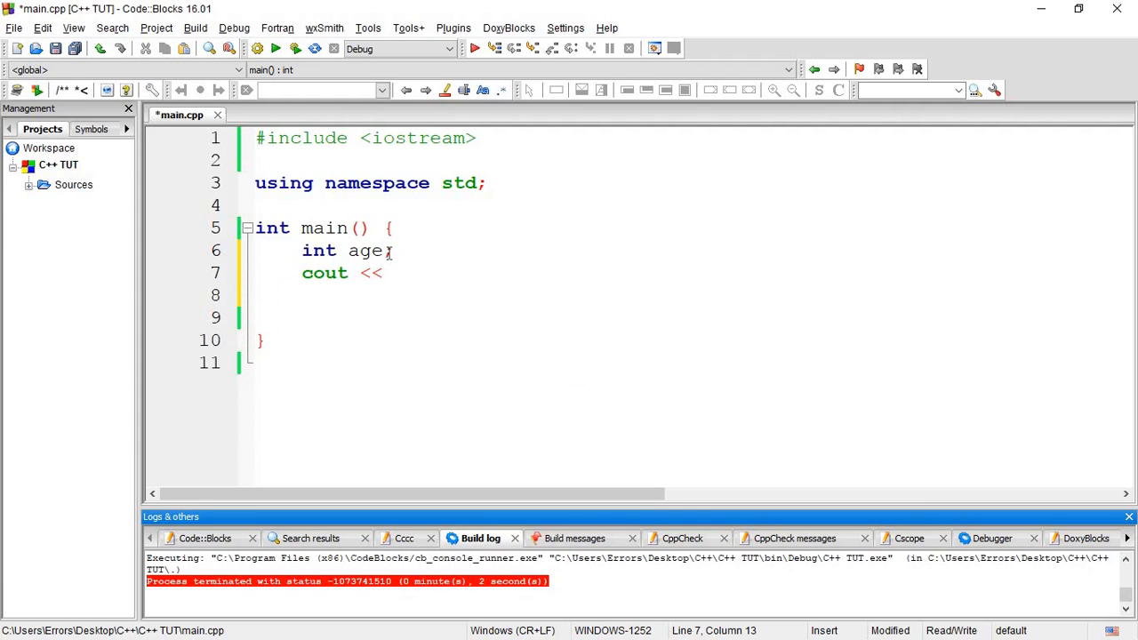
pyautogui.write('"Ent"')
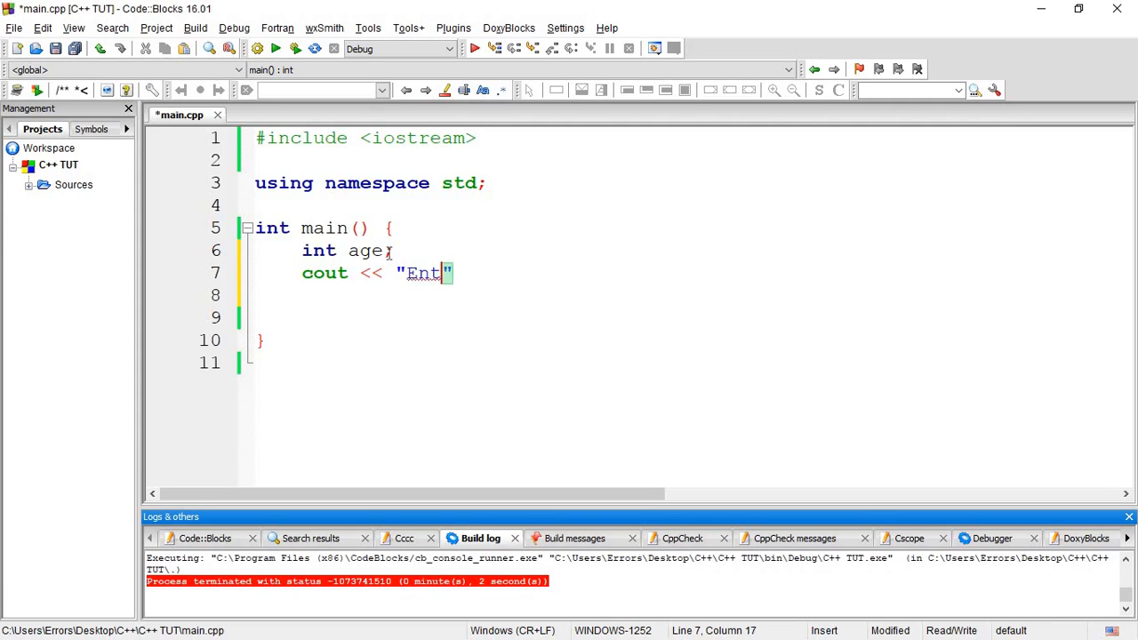
pyautogui.write('er your age')
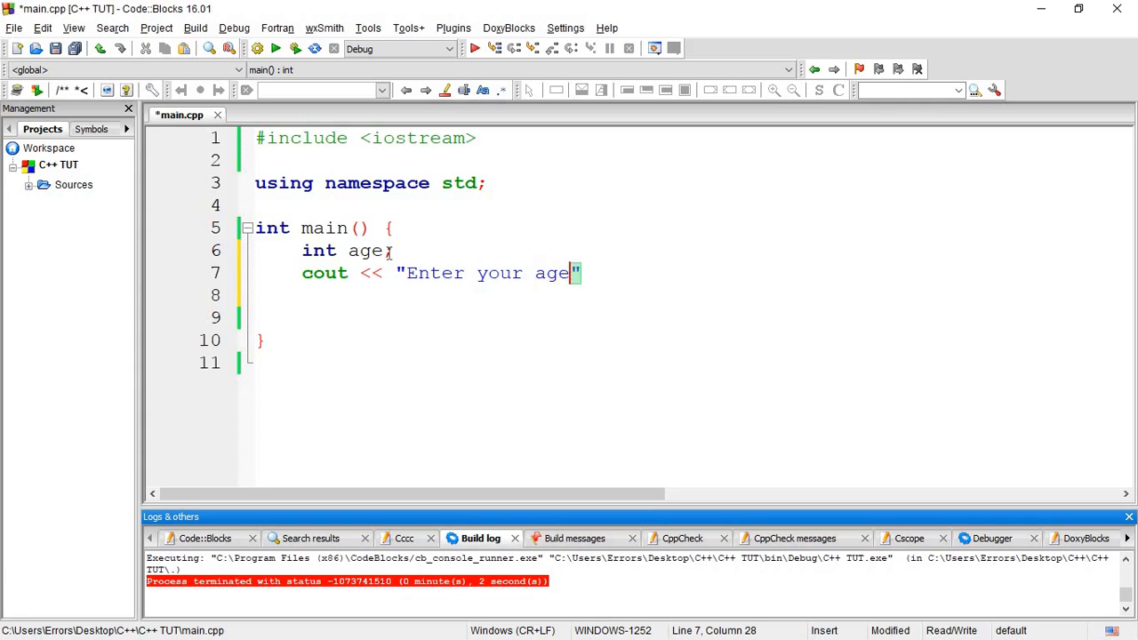
pyautogui.write('" "')
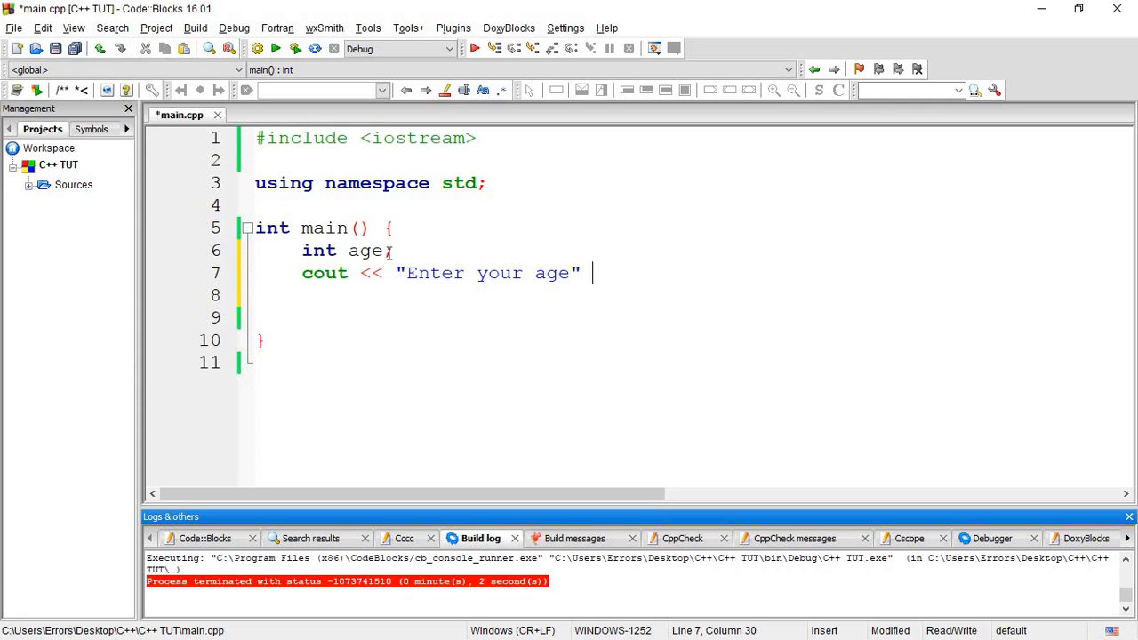
pyautogui.press('BackSpace')
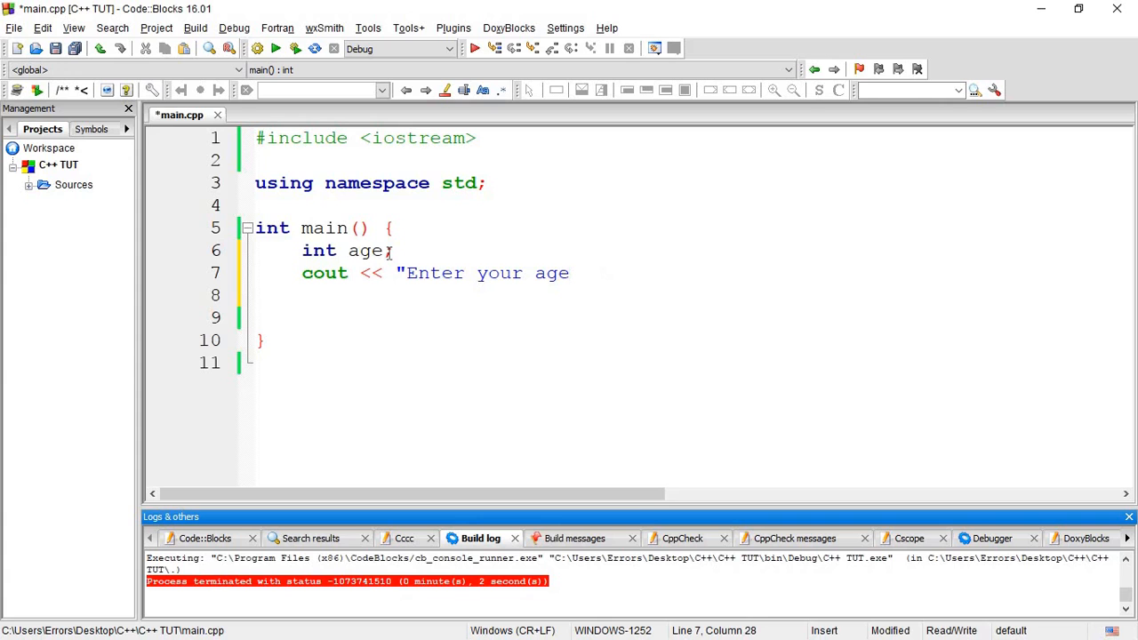
pyautogui.write(': ";')
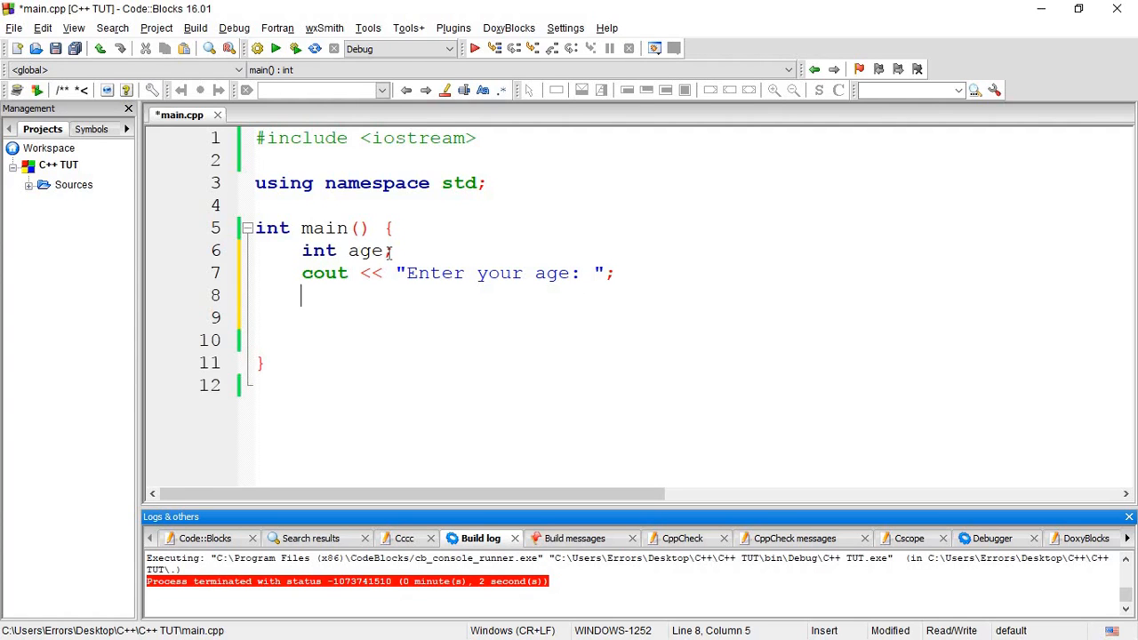
# Step: Add cin >> age; to read the entered value into age
pyautogui.write('cin')
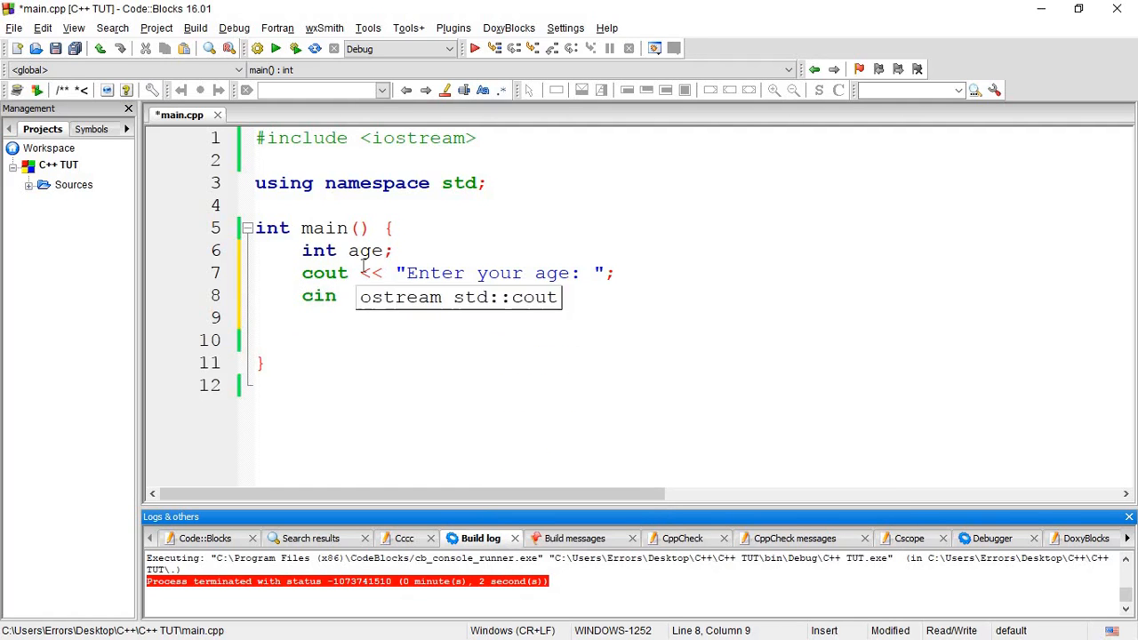
pyautogui.moveTo(469, 398)
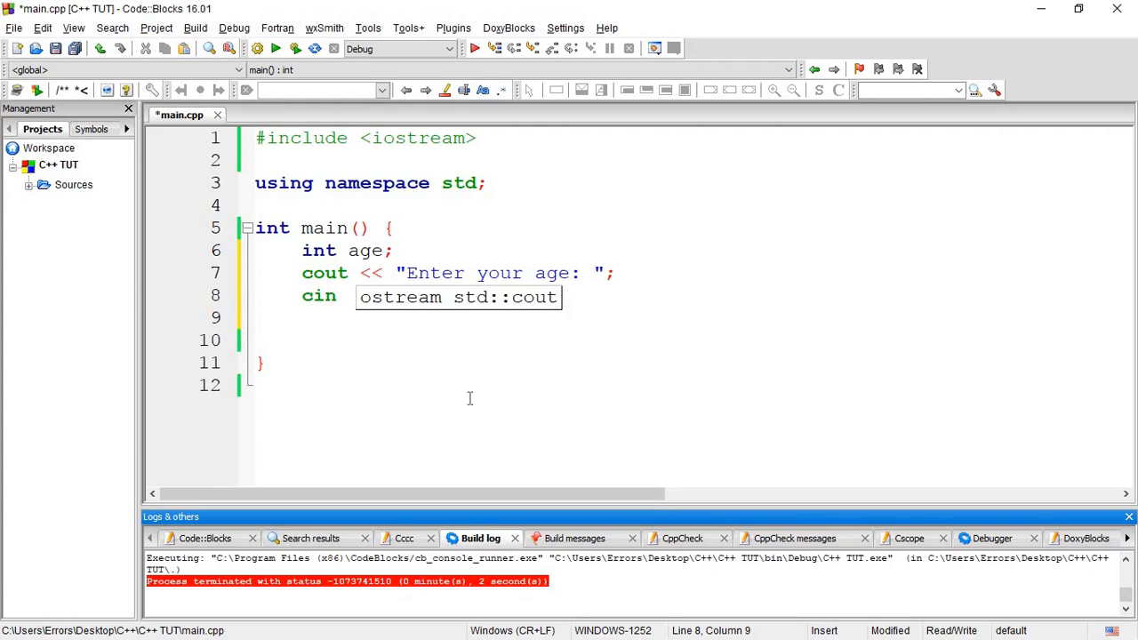
pyautogui.write('>>')
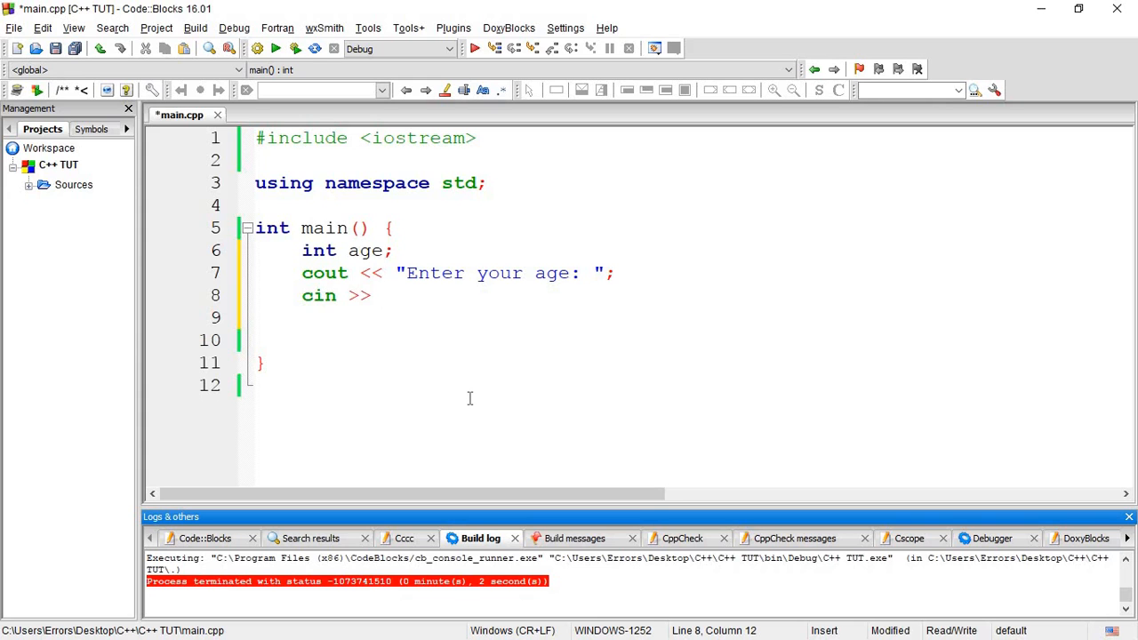
pyautogui.write('ae')
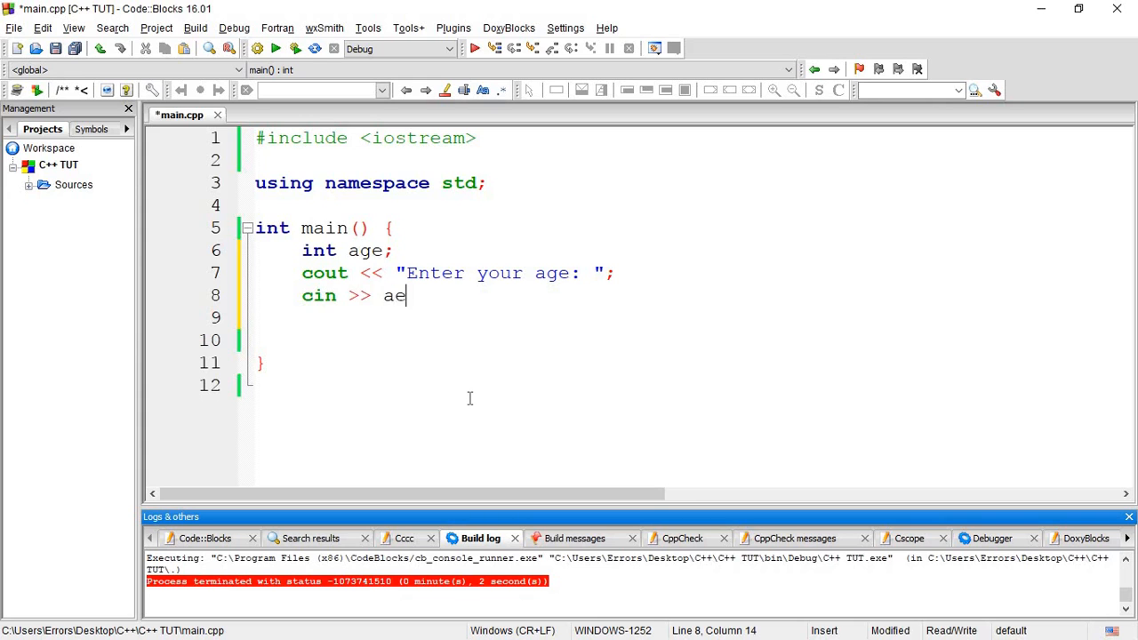
pyautogui.write('ge;')
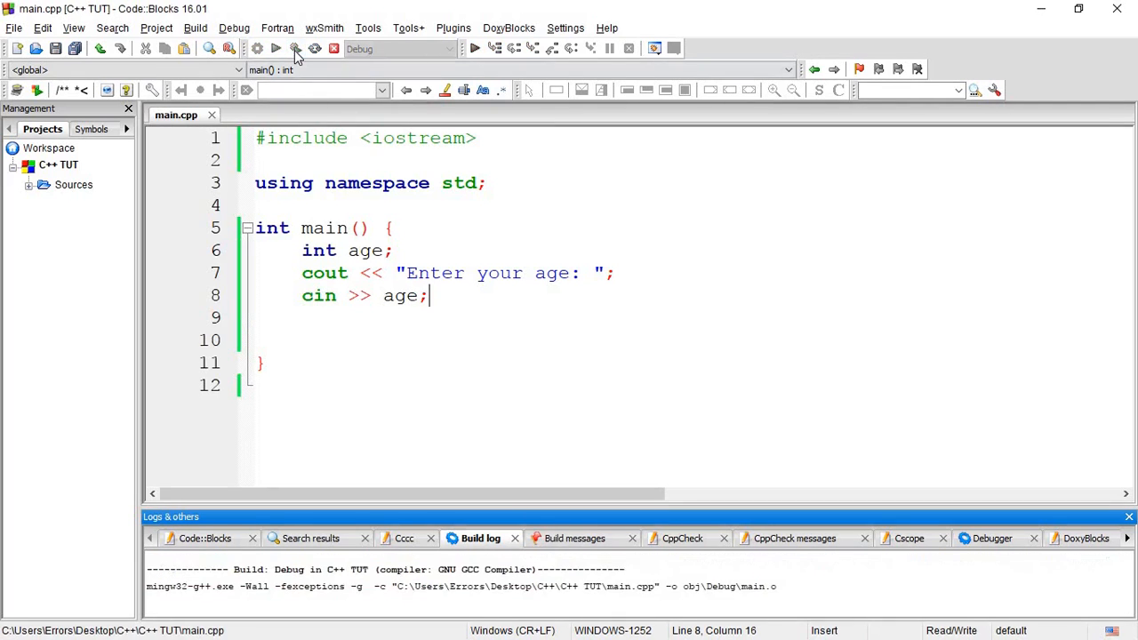
# Step: Build and run the program so its console prompts for an age
pyautogui.click(295, 50)
pyautogui.write('18')
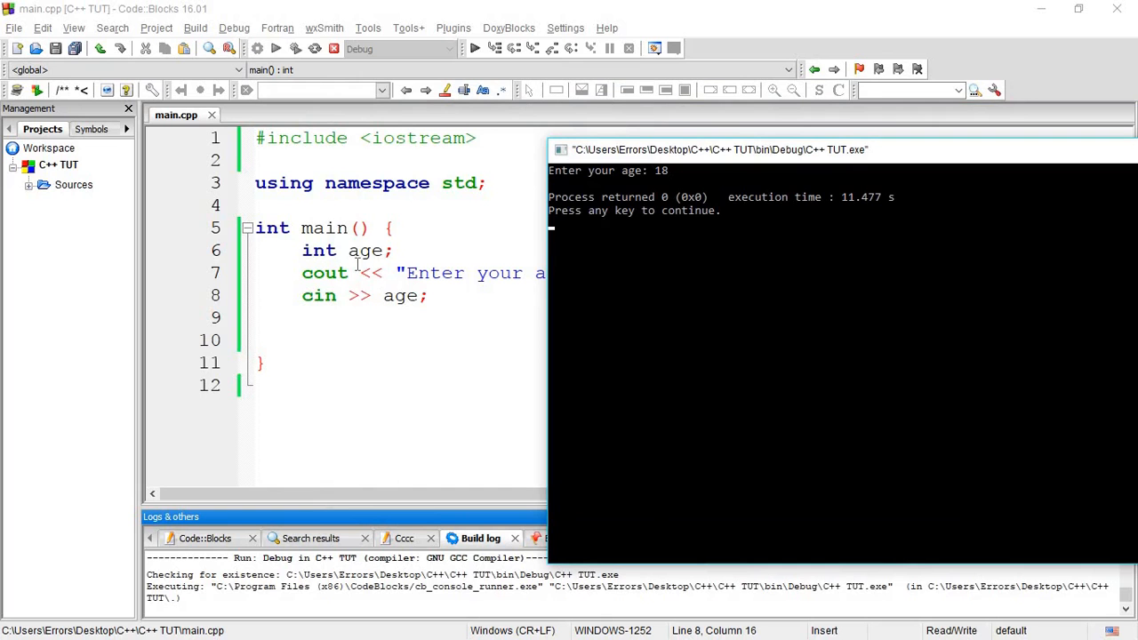
pyautogui.moveTo(609, 260)
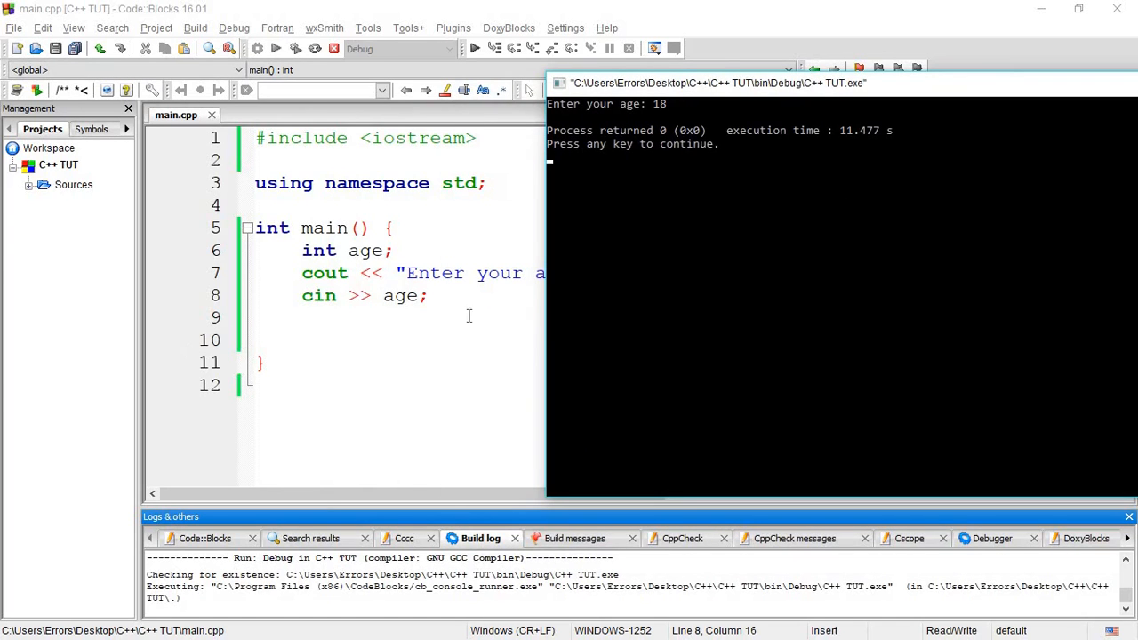
pyautogui.moveTo(1047, 94)
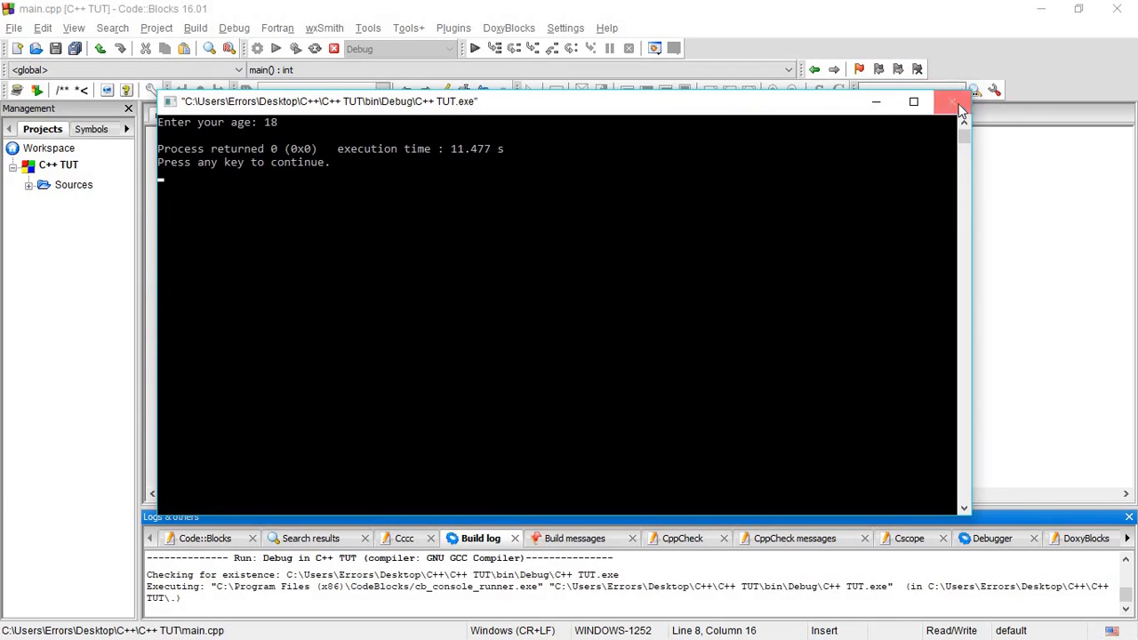
pyautogui.moveTo(955, 103)
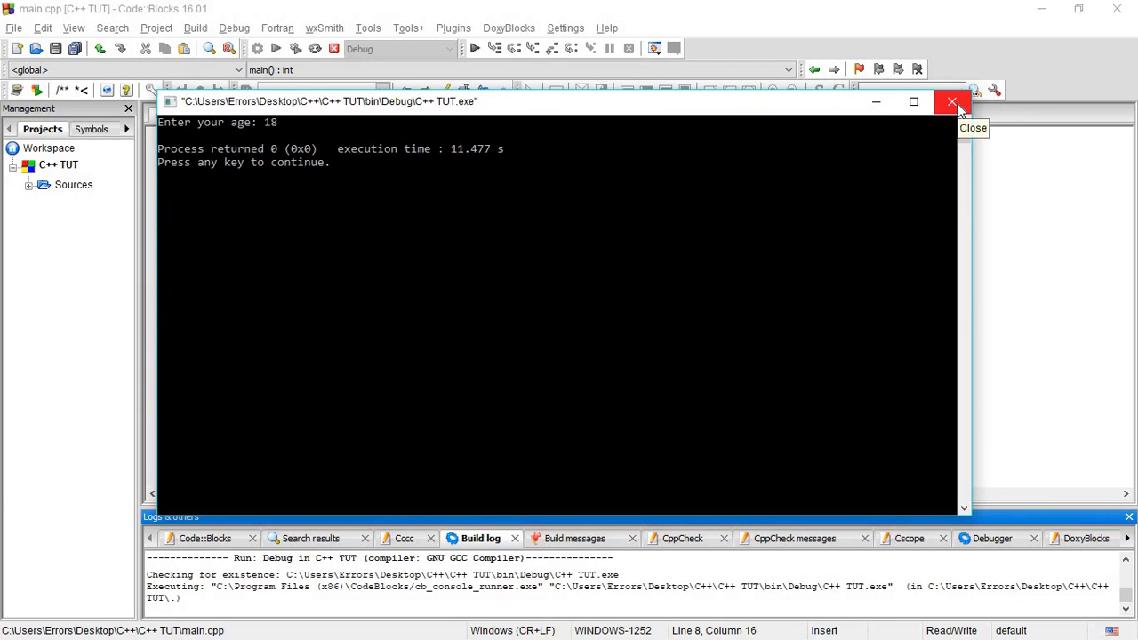
# Step: Add cout << "\nYour age is " << age; after the input line and rebuild
pyautogui.click(954, 101)
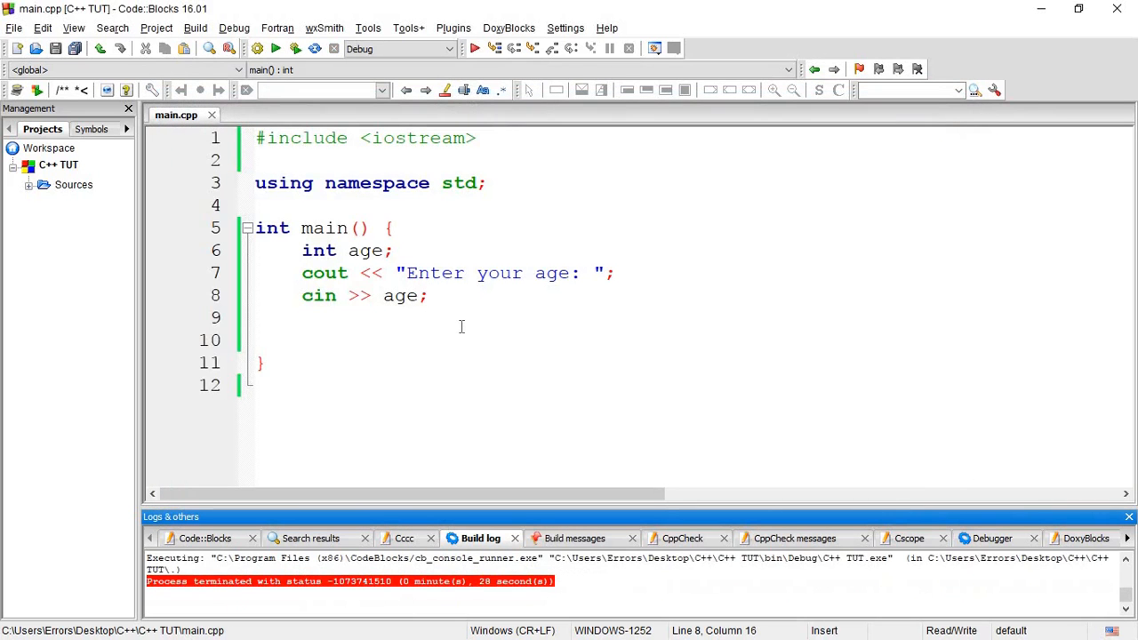
pyautogui.write('co')
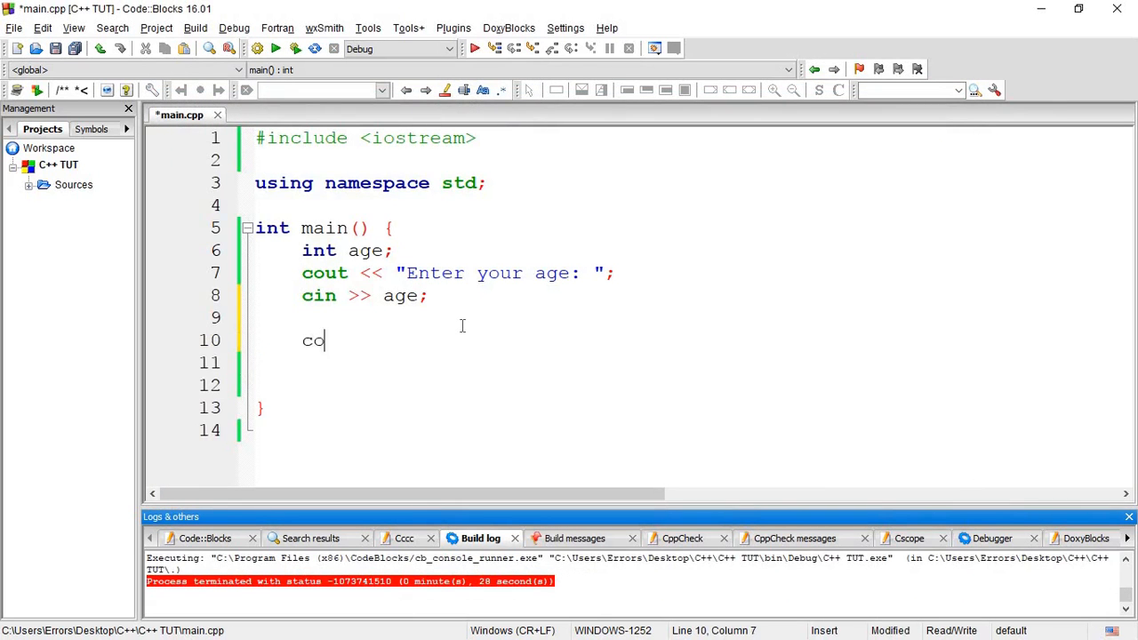
pyautogui.write('ut << "')
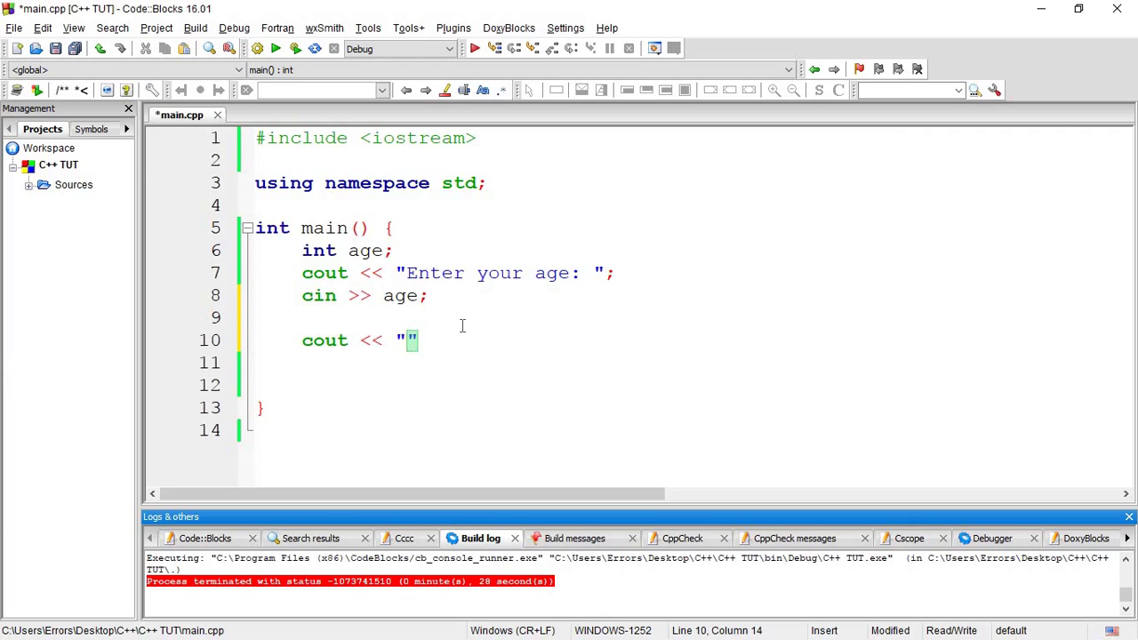
pyautogui.write('\\n')
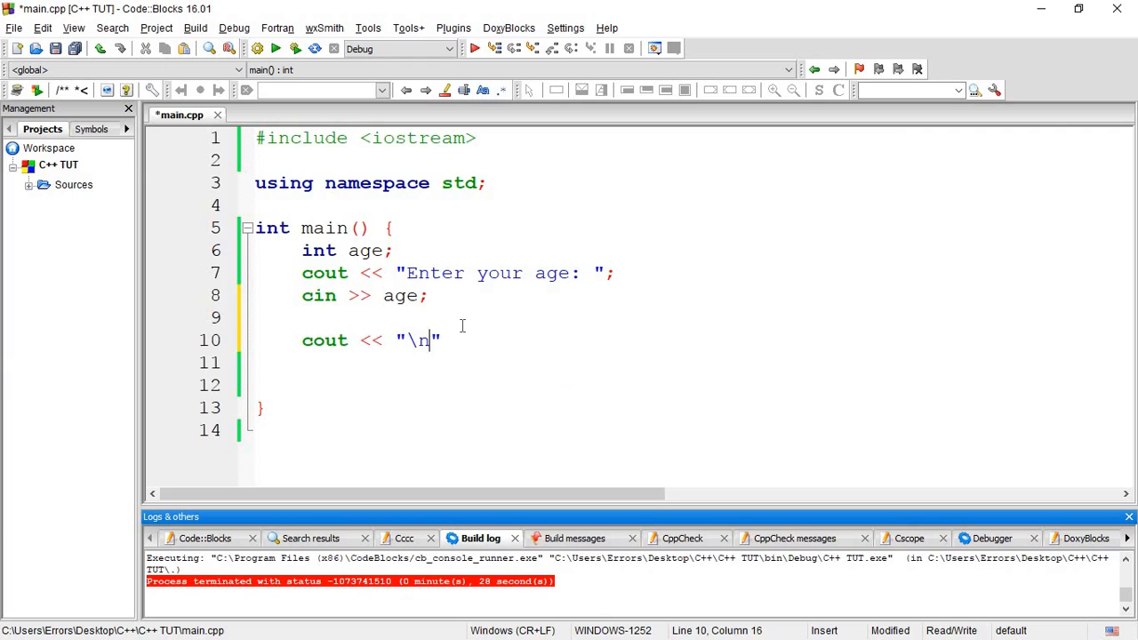
pyautogui.write('Your age')
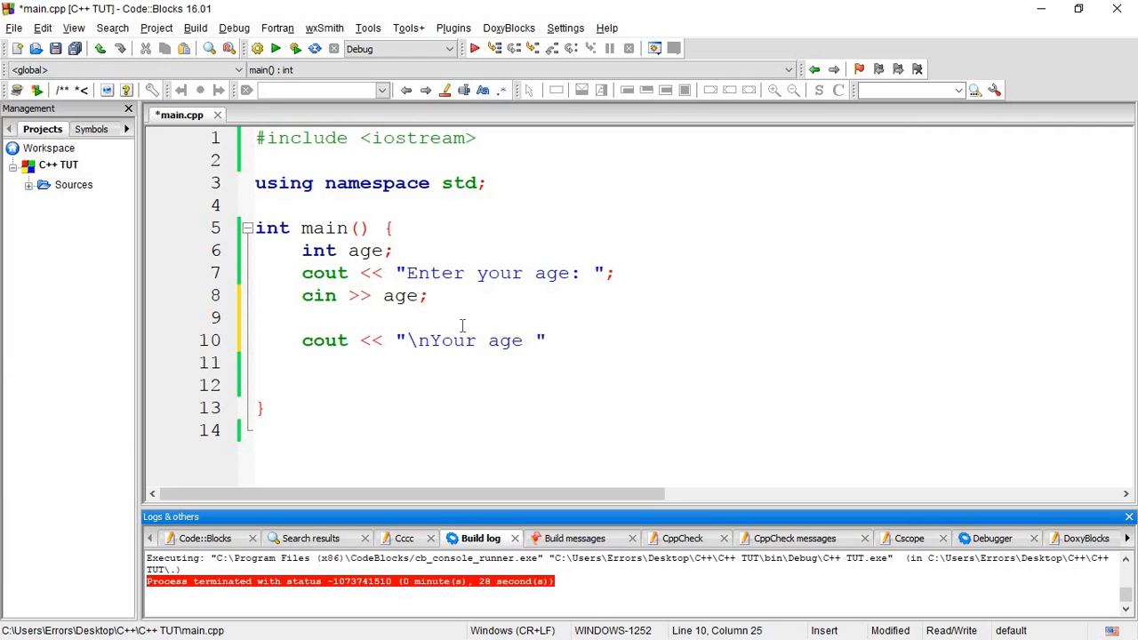
pyautogui.write('is')
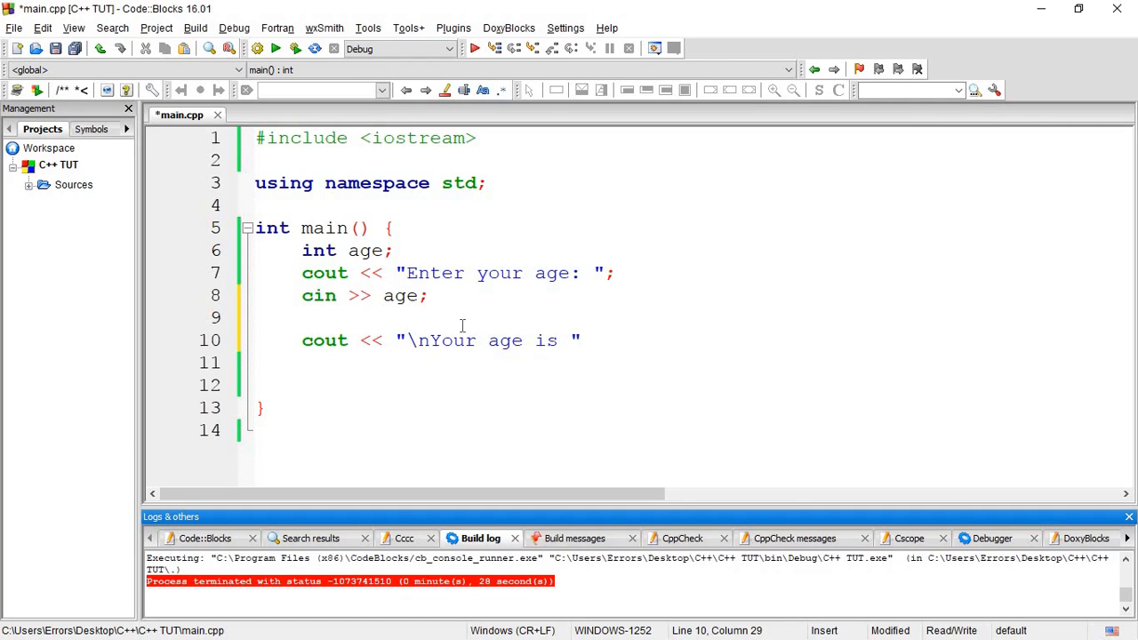
pyautogui.write('<<')
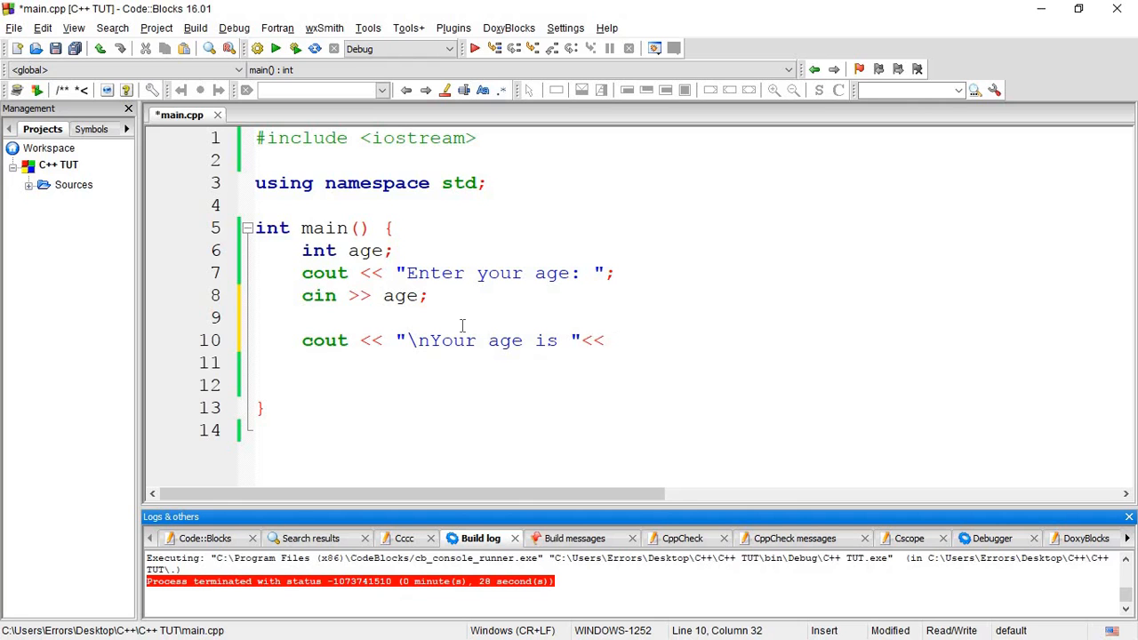
pyautogui.write('age;')
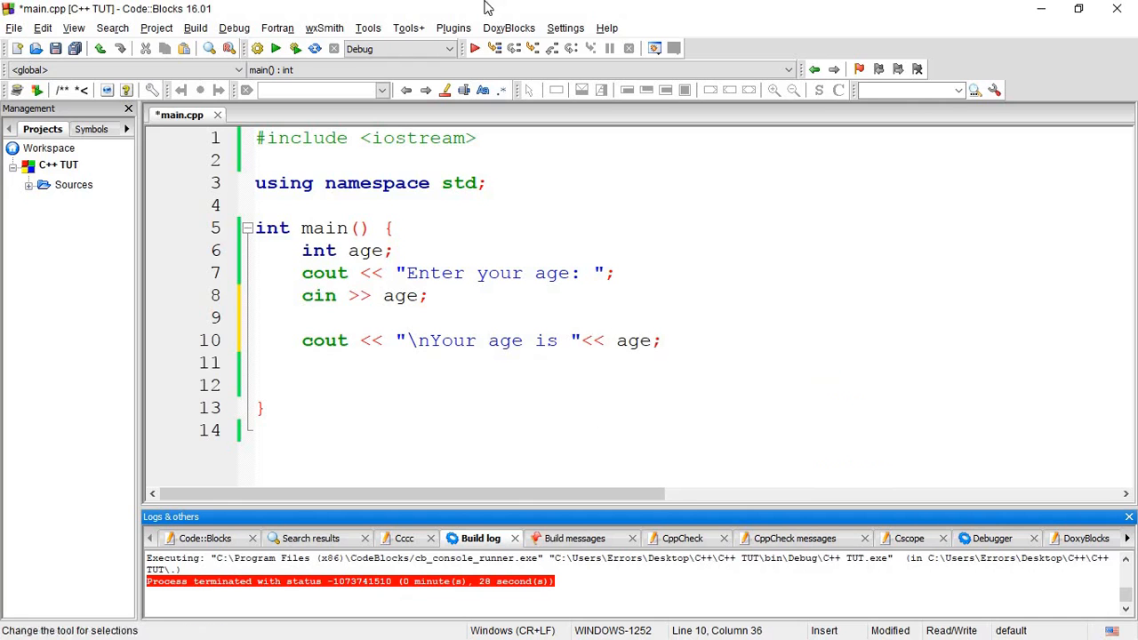
pyautogui.click(274, 48)
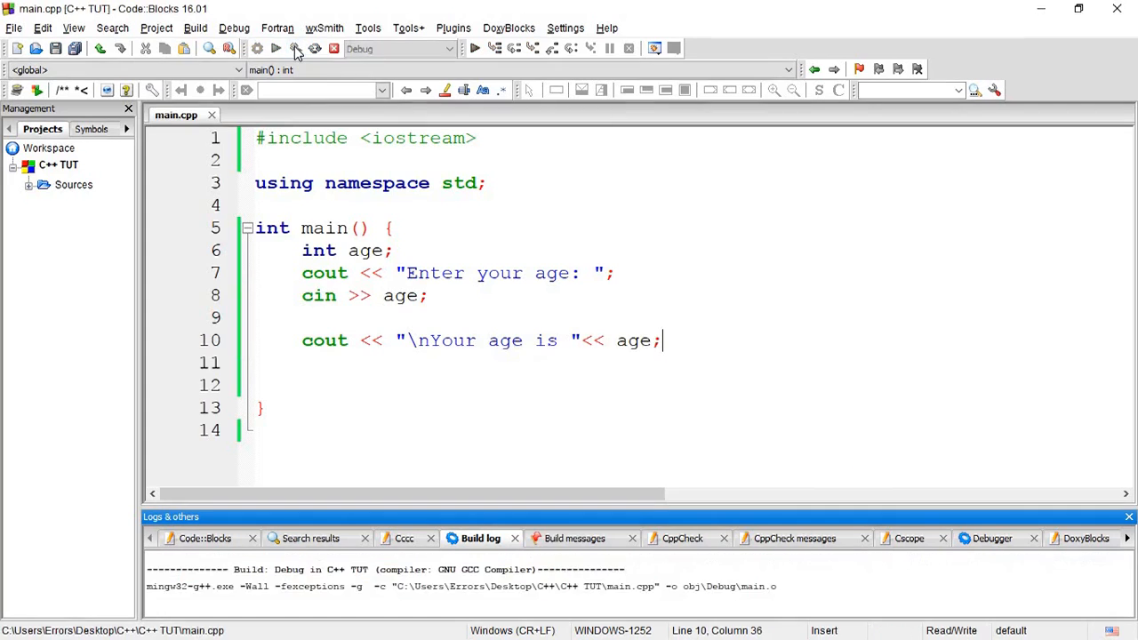
# Step: Answer the running program's age prompt with 19 to print Your age is 19
pyautogui.click(295, 50)
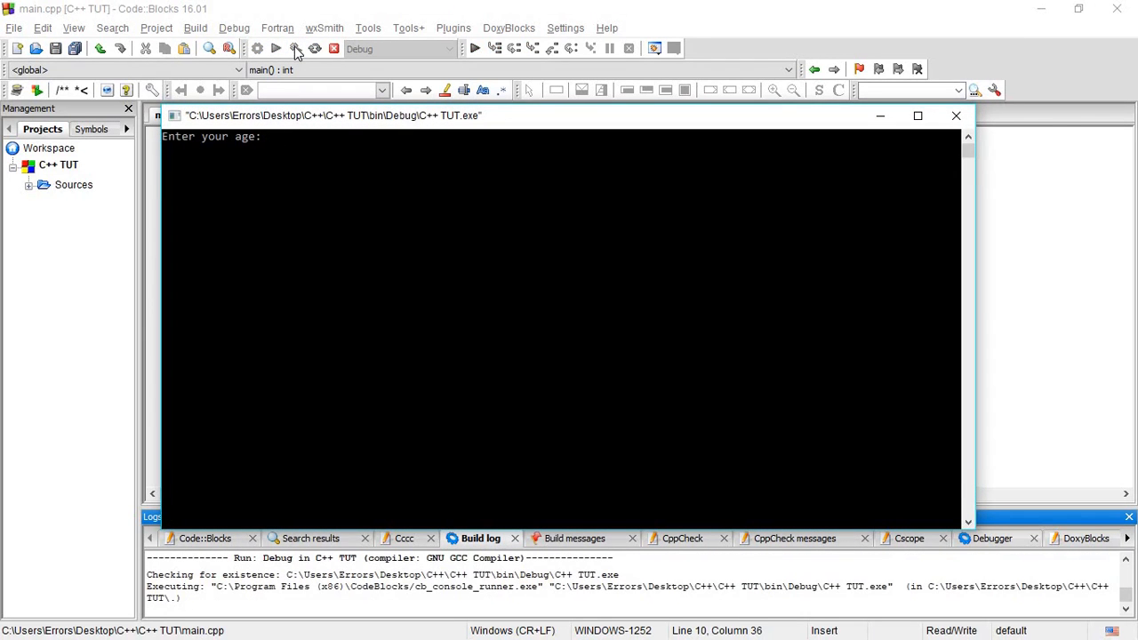
pyautogui.write('19')
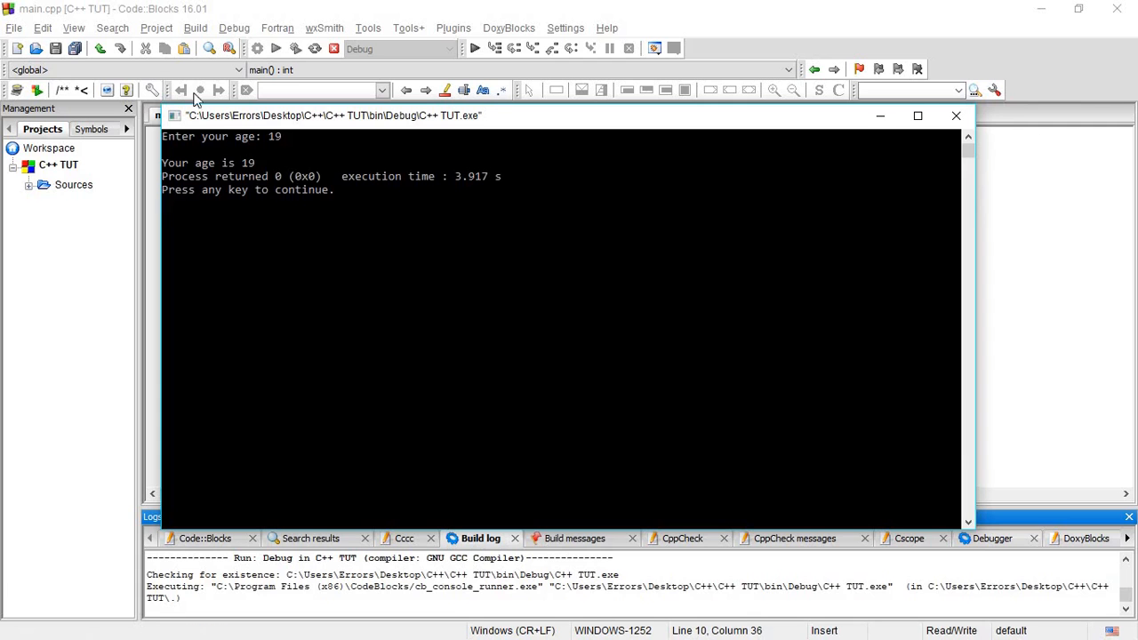
pyautogui.moveTo(957, 117)
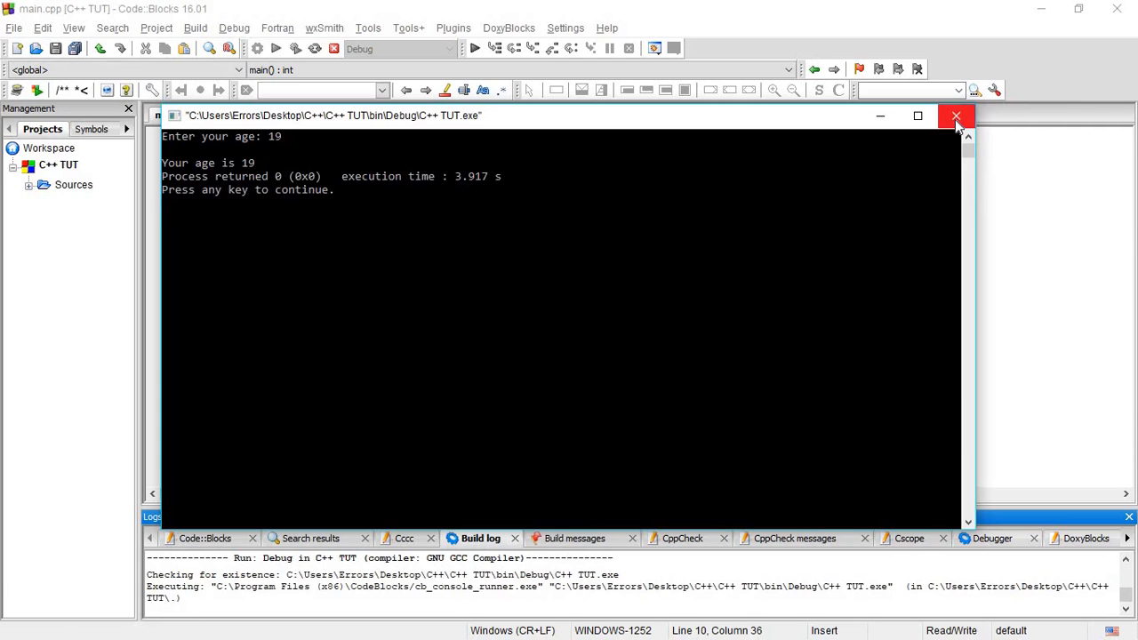
# Step: Close the program's console and return to the finished main.cpp in the editor
pyautogui.click(953, 117)
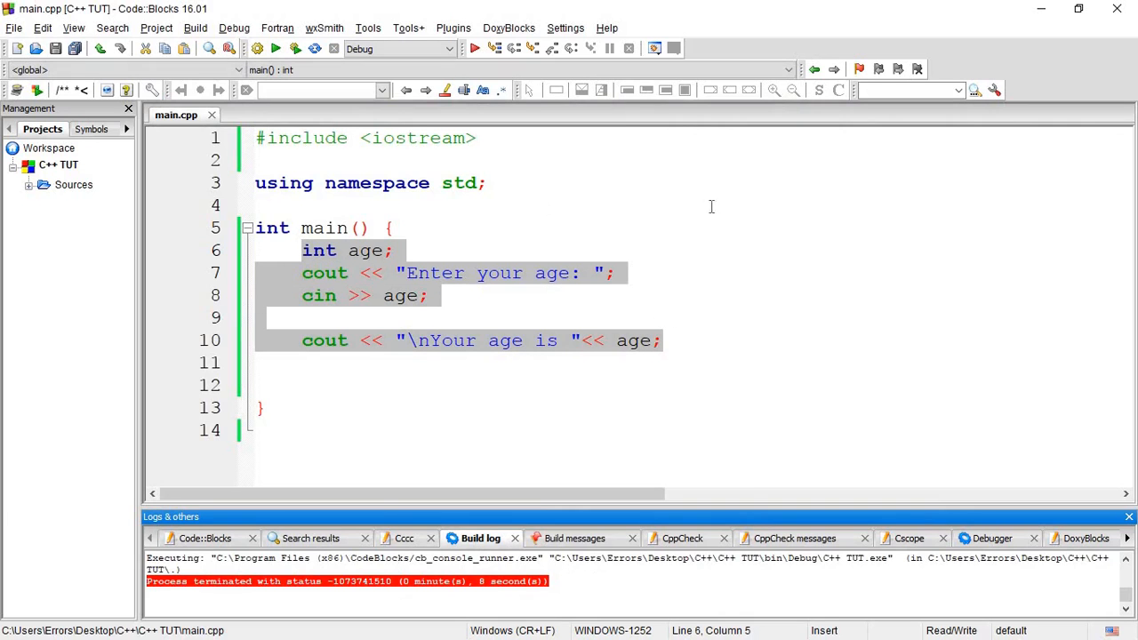
pyautogui.click(664, 341)
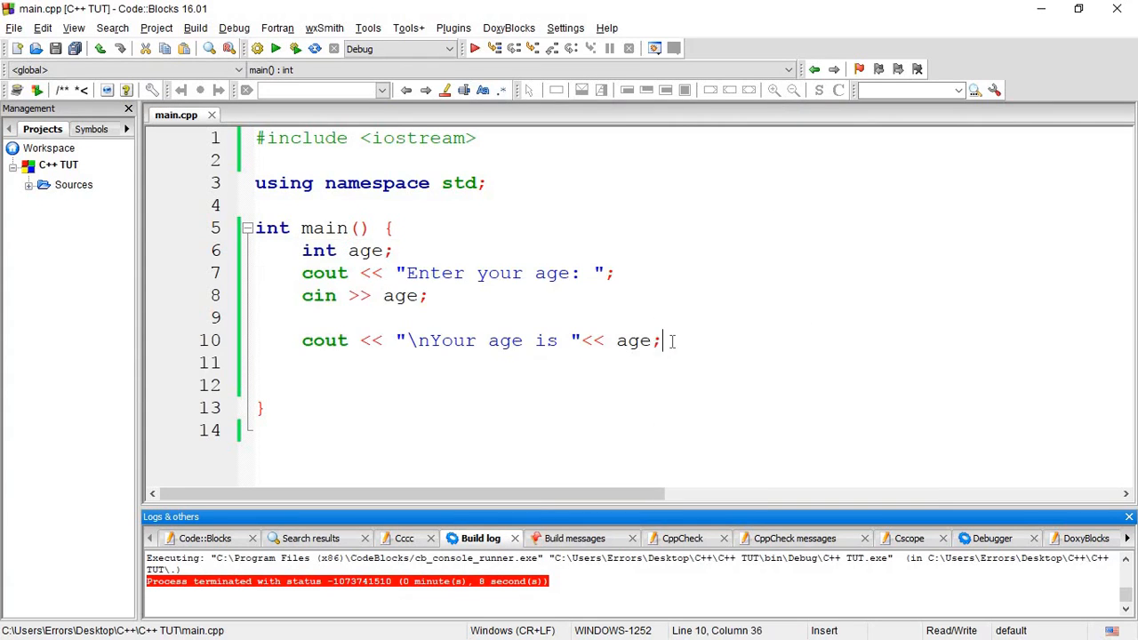